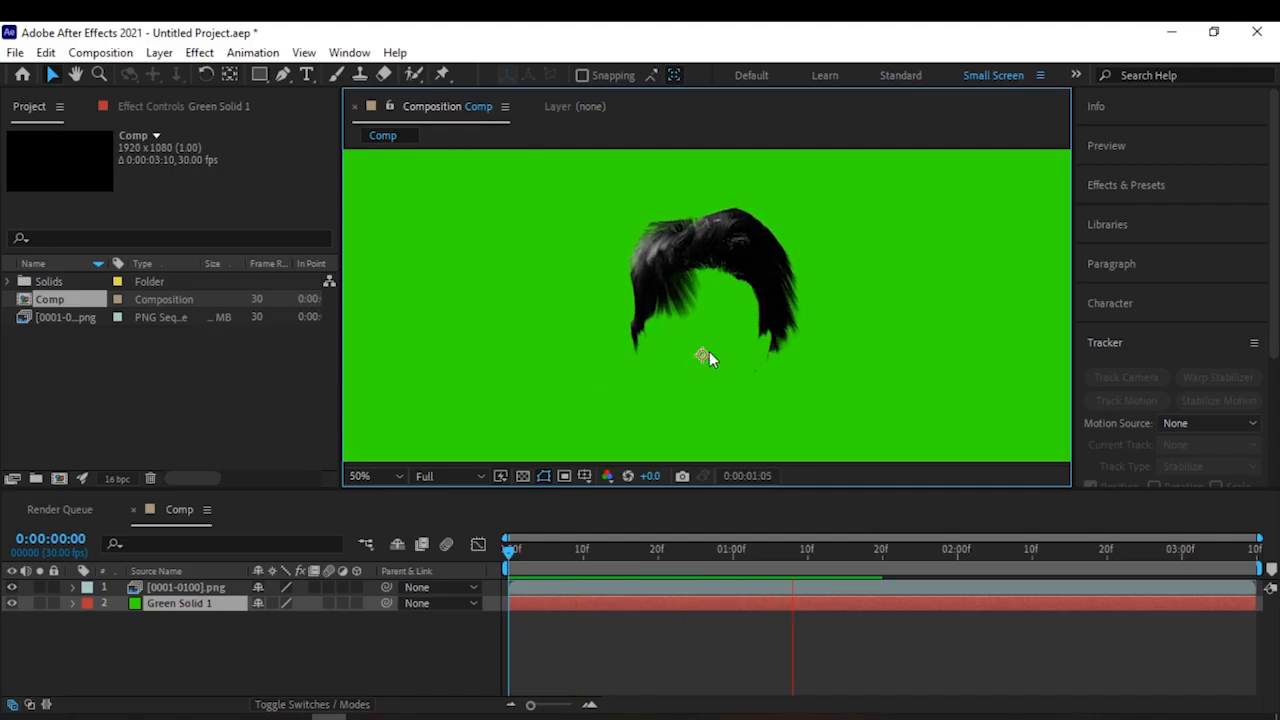
- Start a position-and-rotation motion track on the man's head footage
click(359, 475)
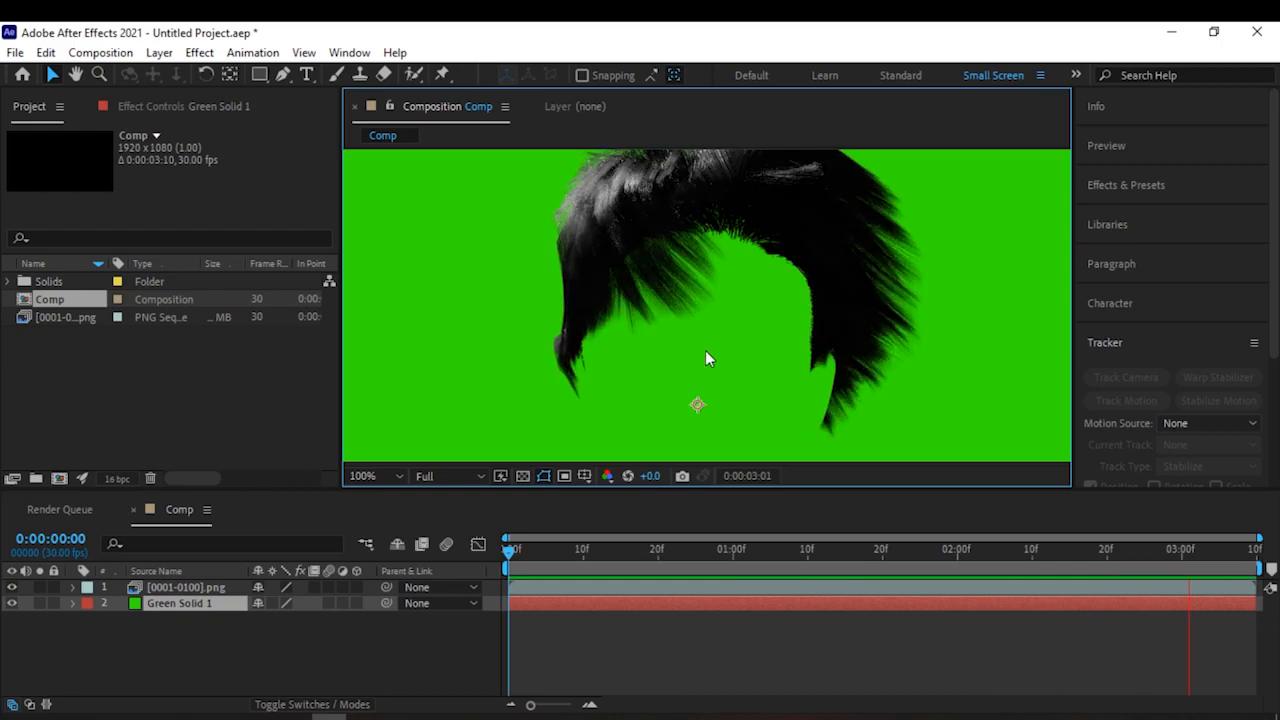
click(361, 475)
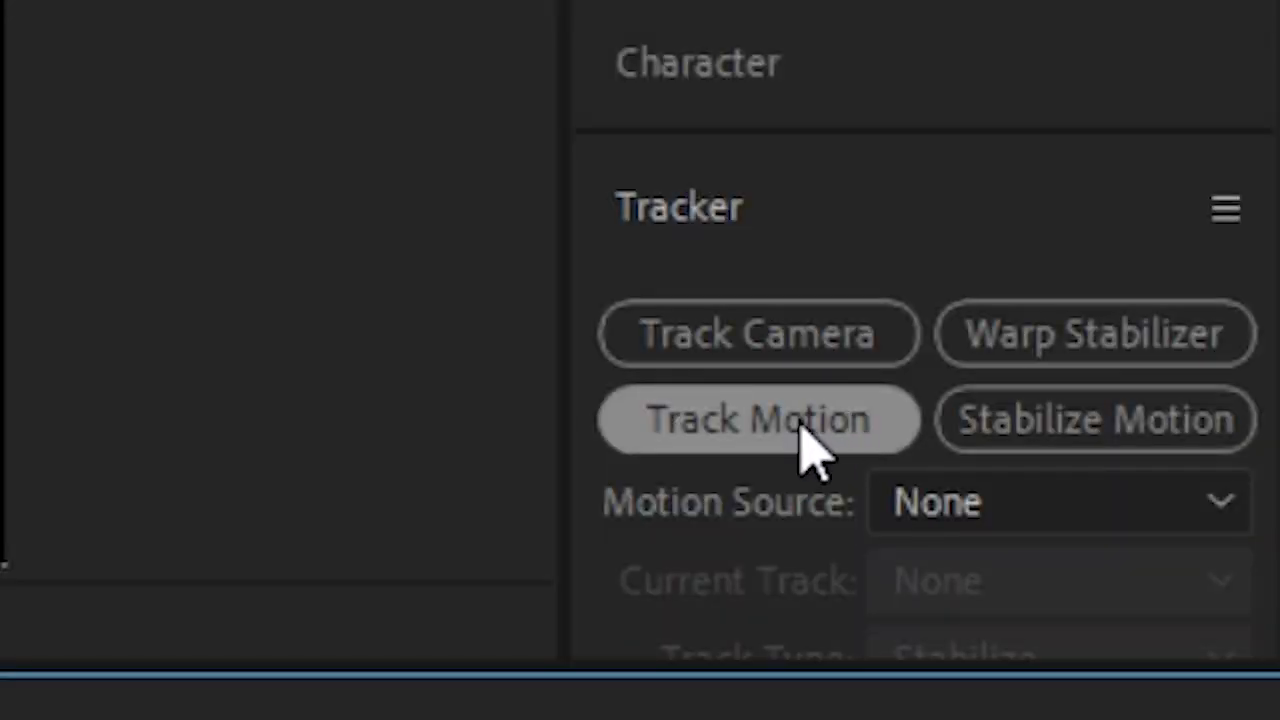
click(758, 419)
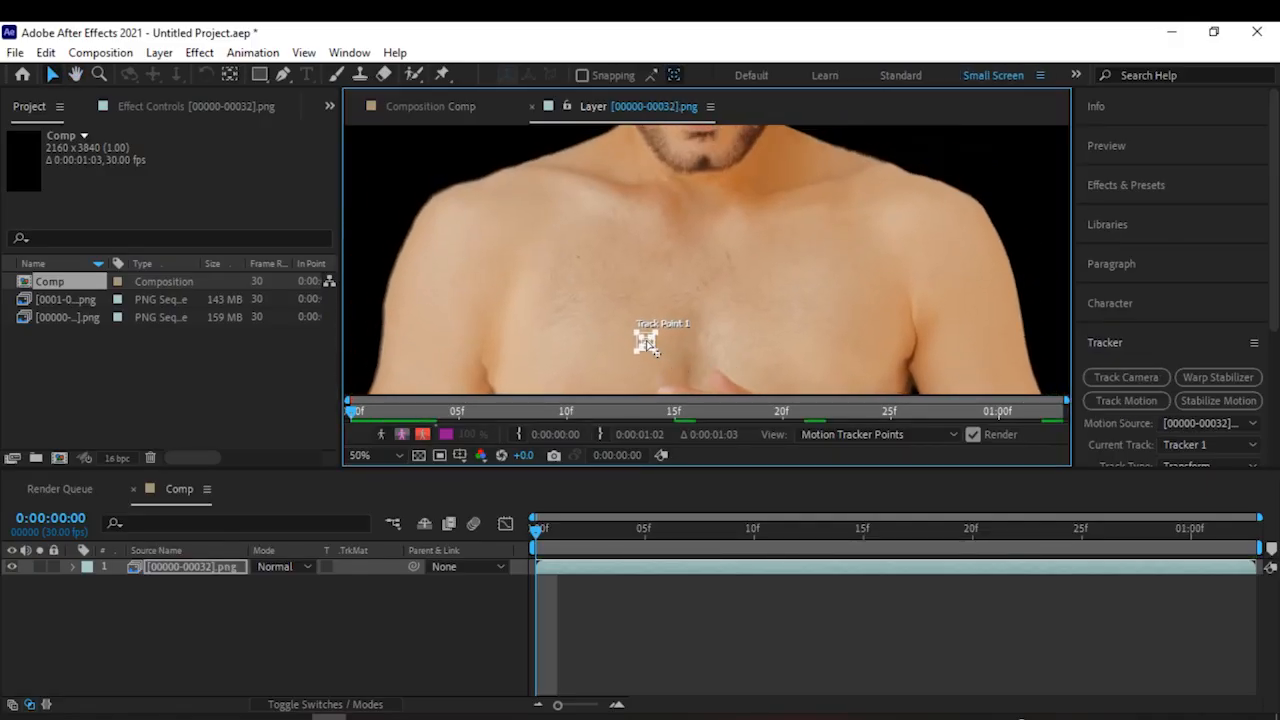
click(1125, 287)
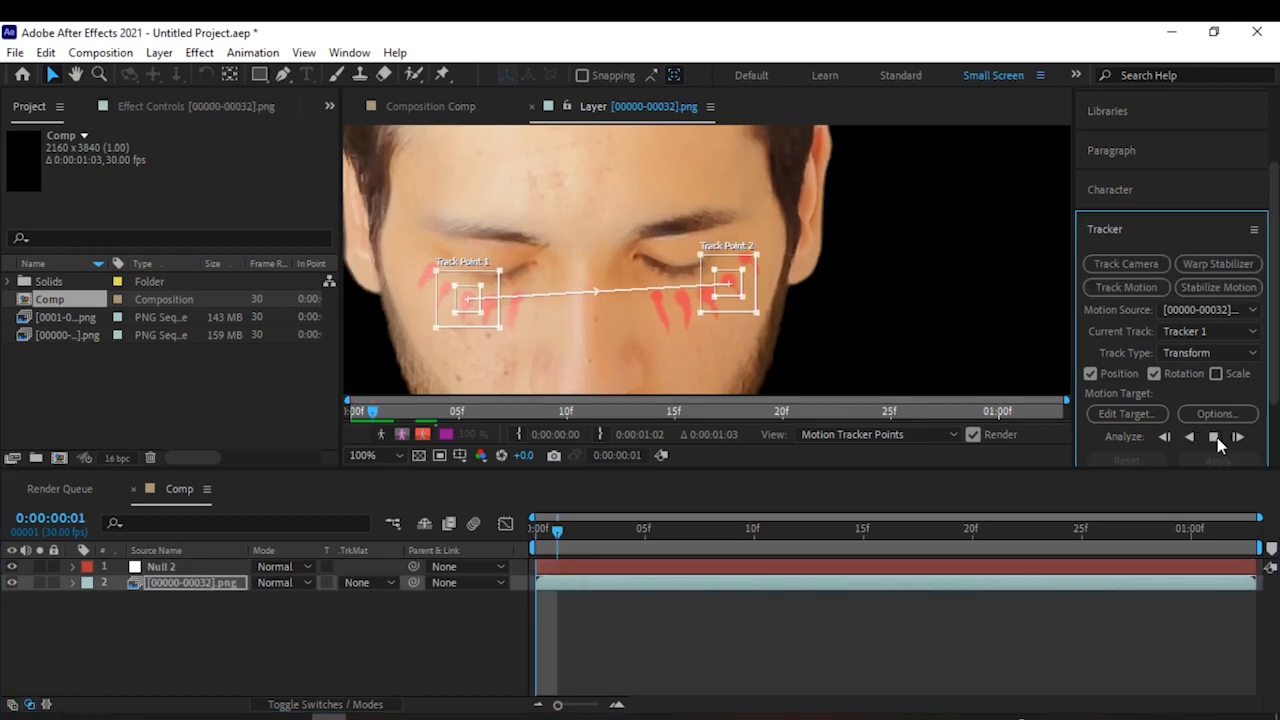
- Analyze the two eye track points forward through the whole clip
click(1237, 436)
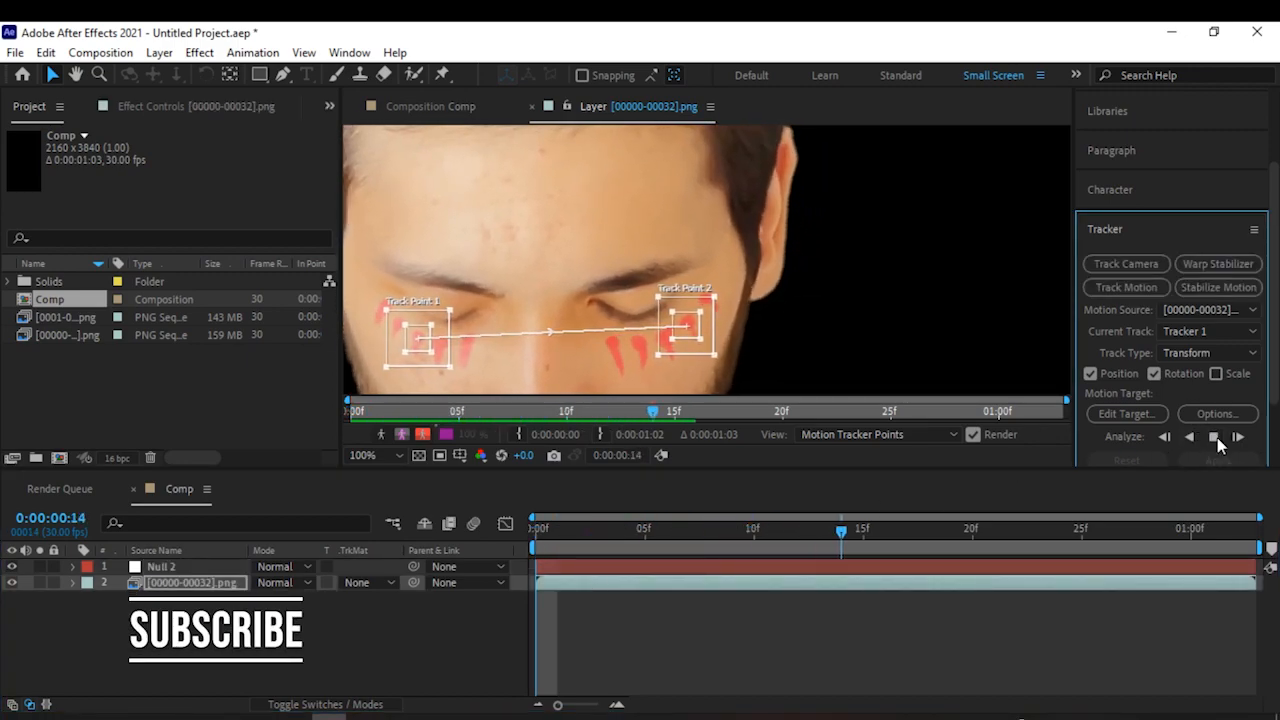
click(1213, 437)
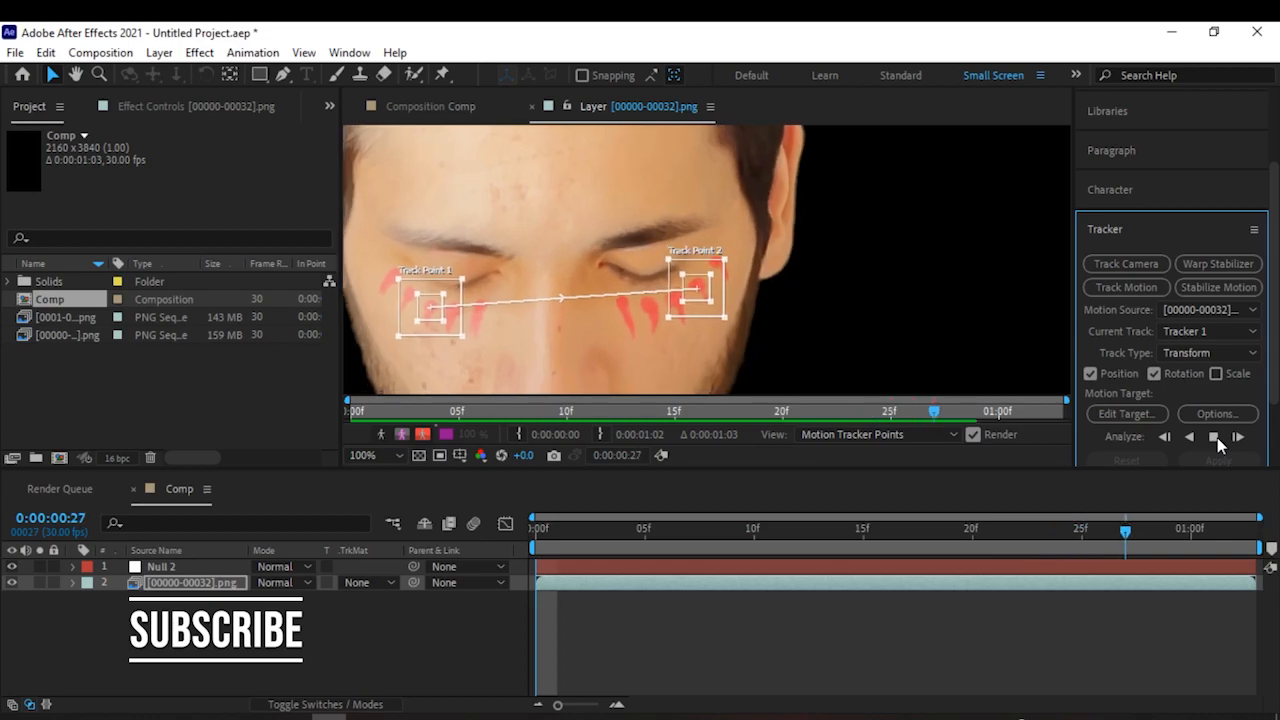
click(1213, 436)
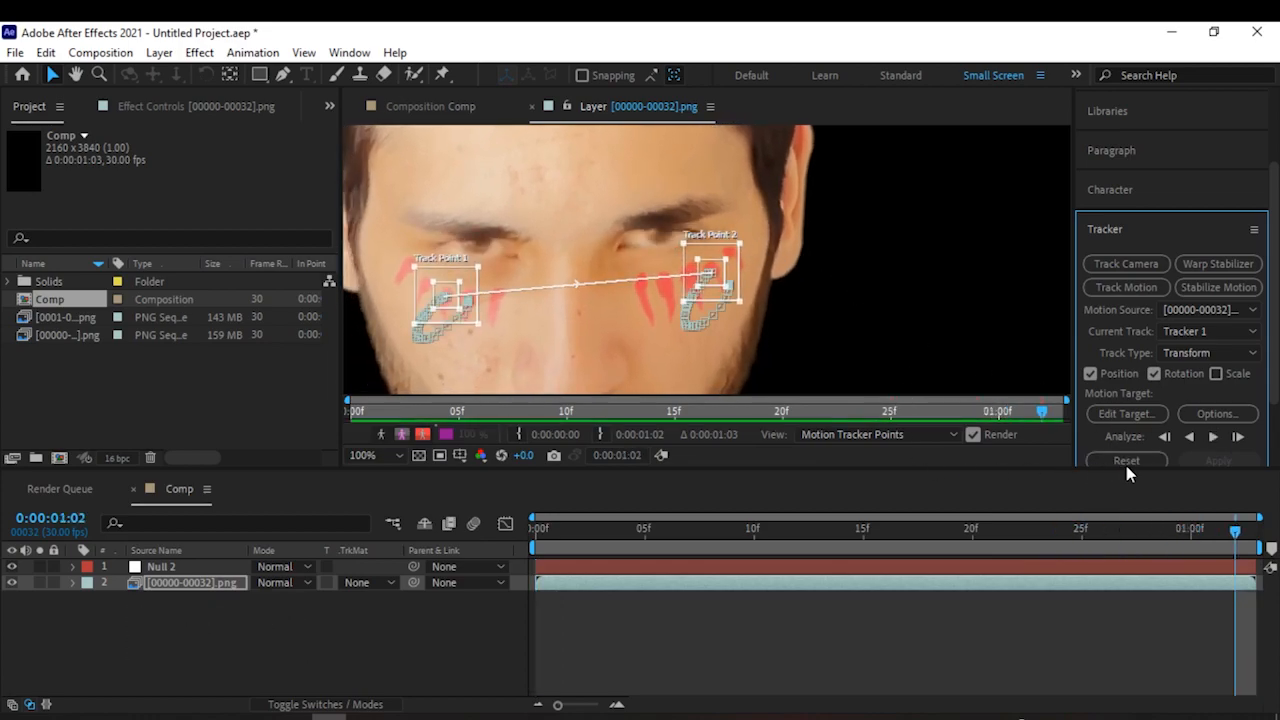
- Set Null 2 as the track target and apply motion in X and Y
click(1126, 413)
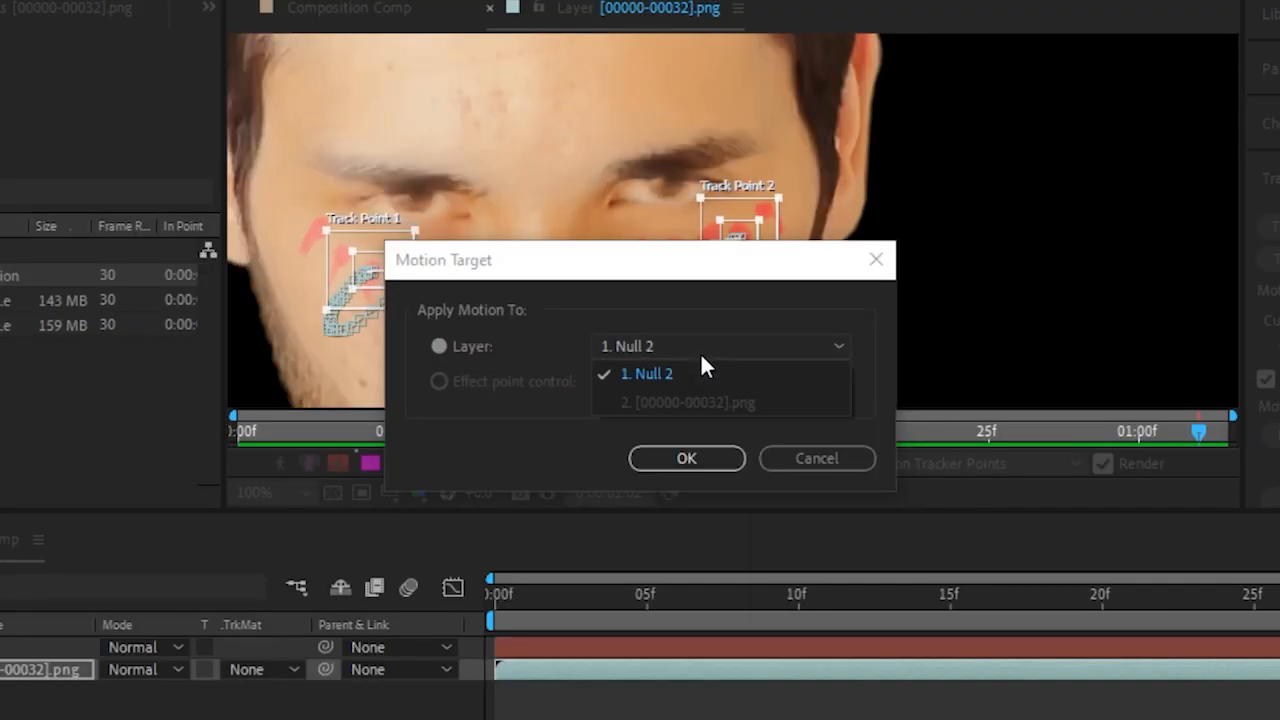
click(686, 458)
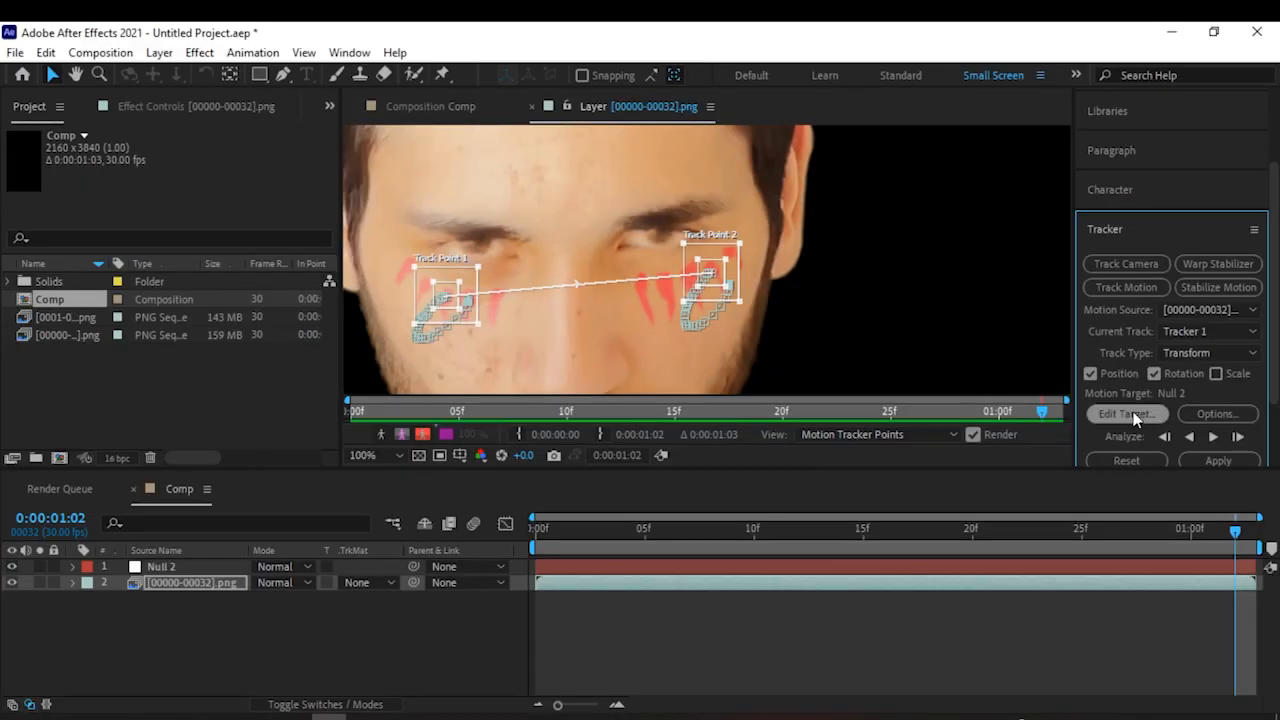
click(1218, 460)
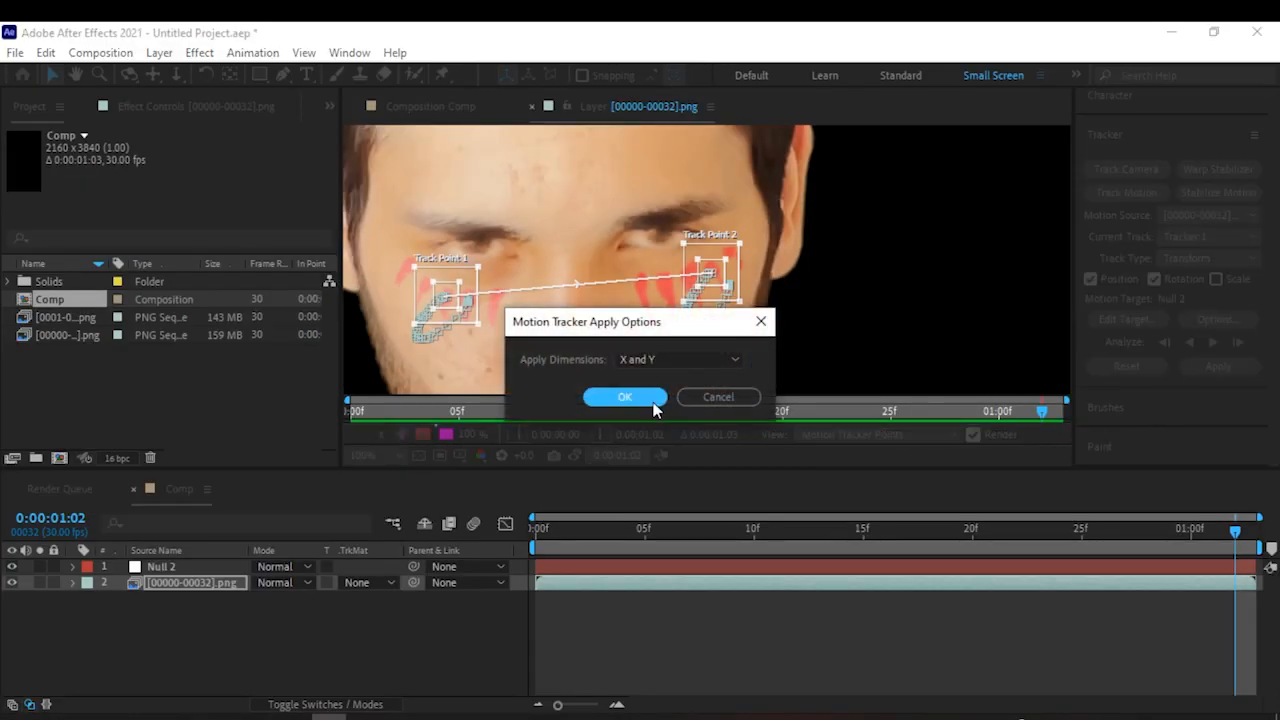
click(625, 397)
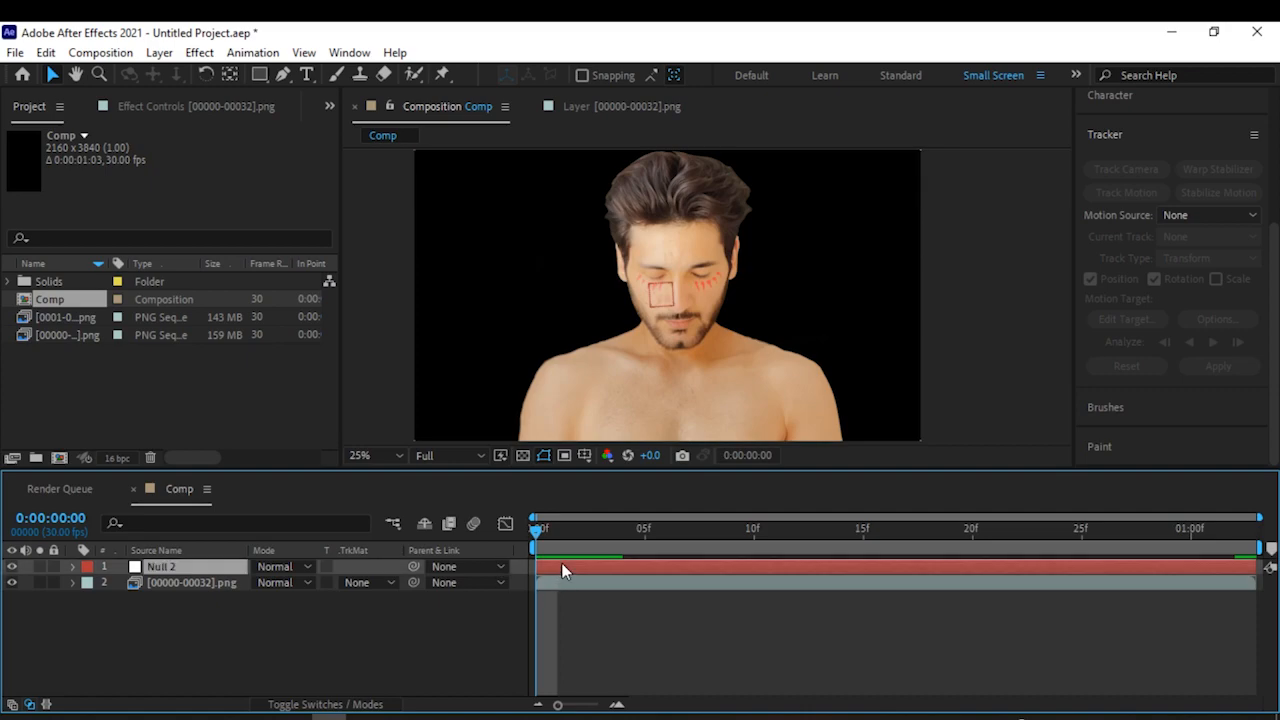
- Browse the Effect > Distort category from the layer's context menu
click(160, 566)
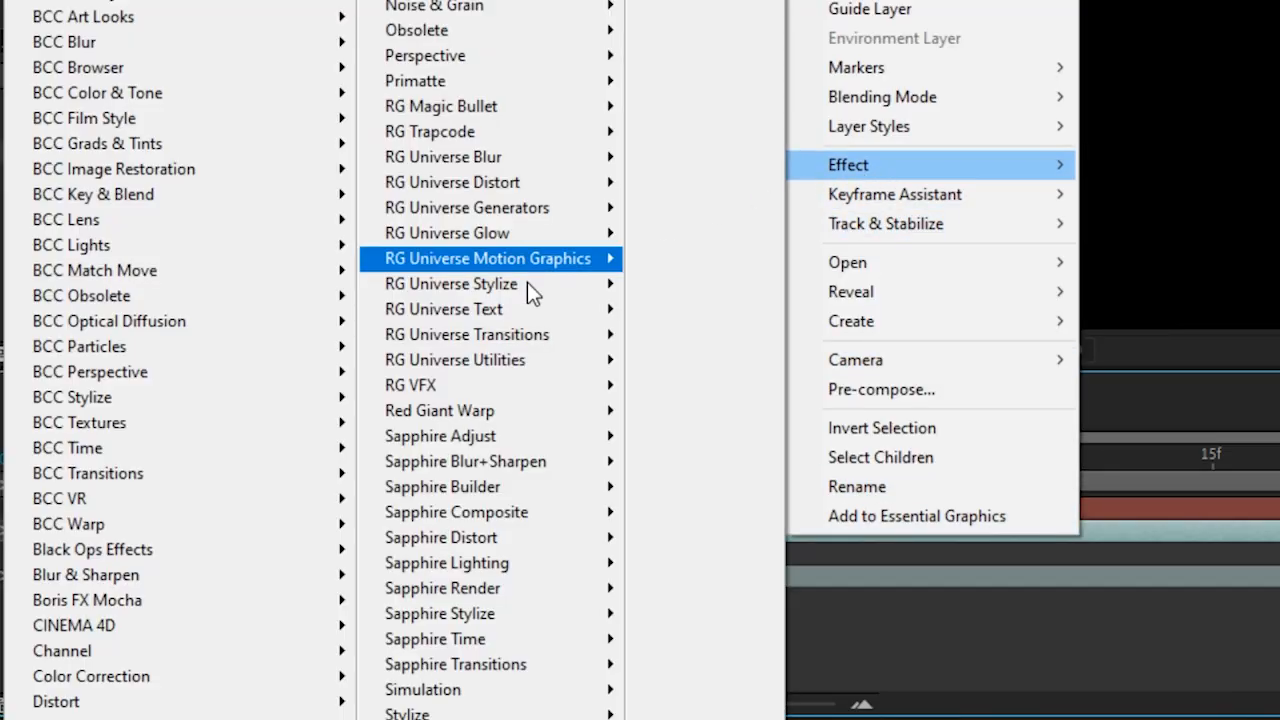
mouse_move(205, 42)
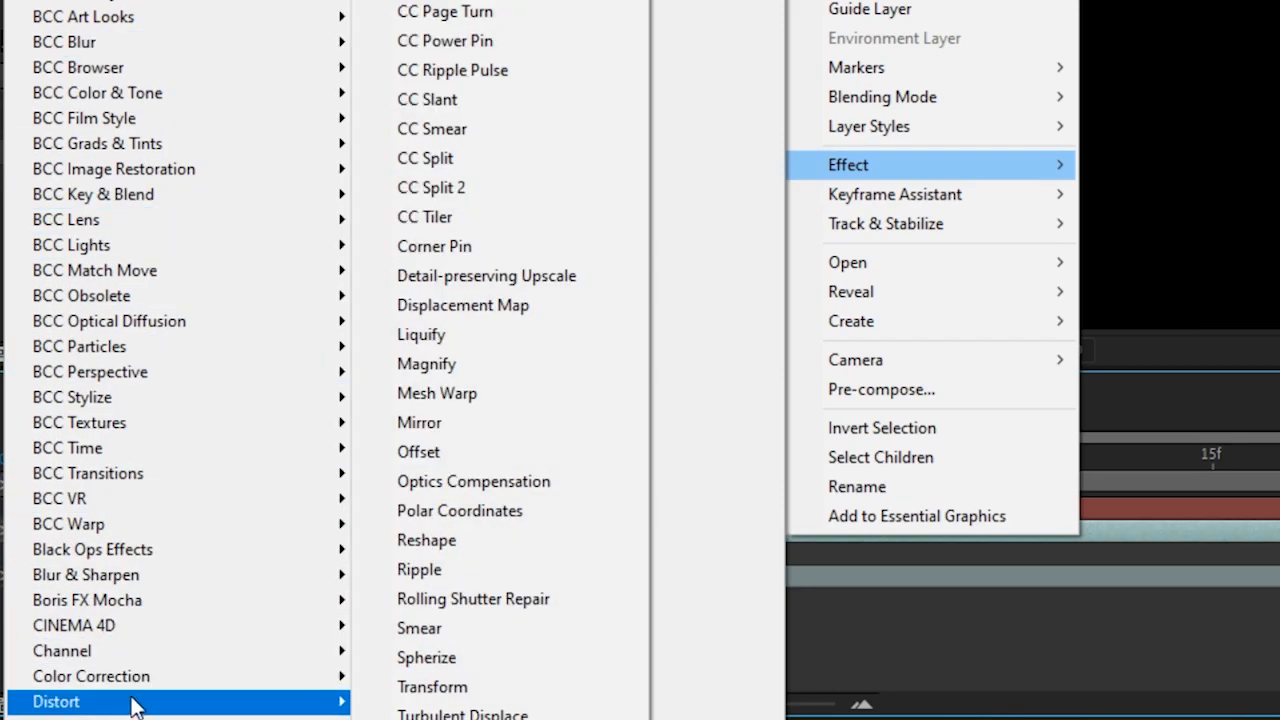
- Add Liquify to the hair layer and warp the hair onto the head shape
click(421, 334)
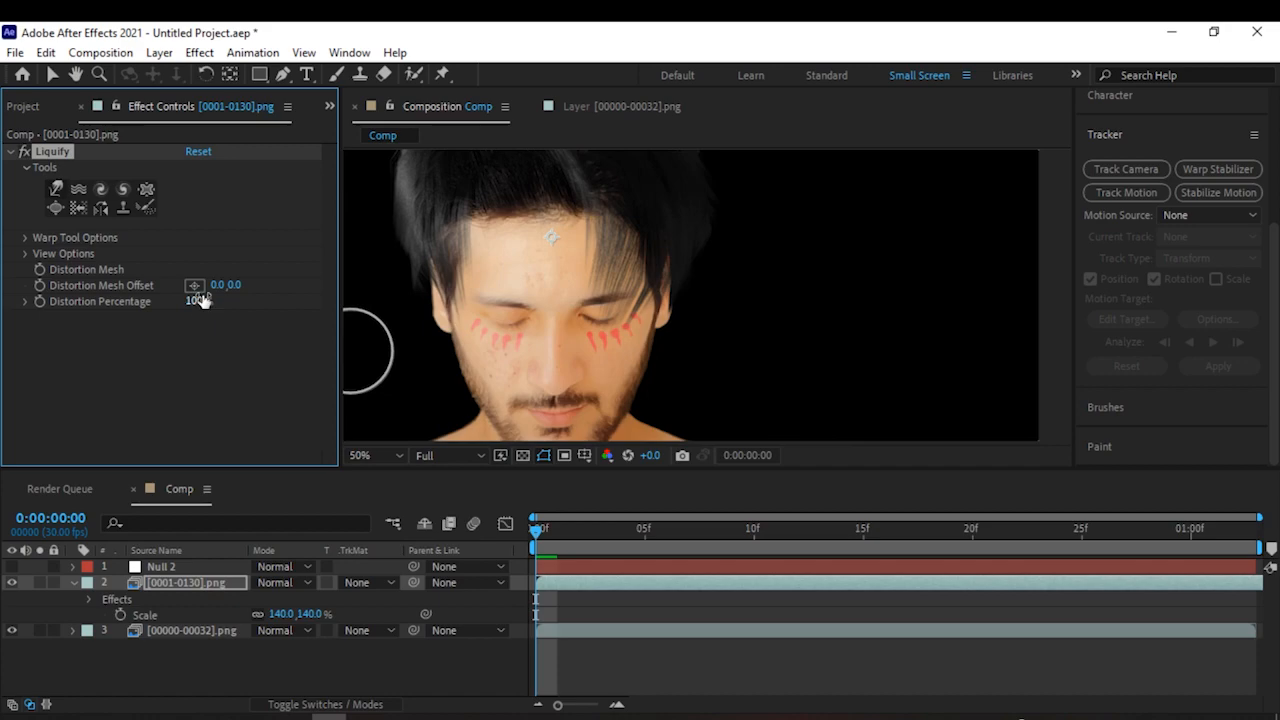
click(375, 455)
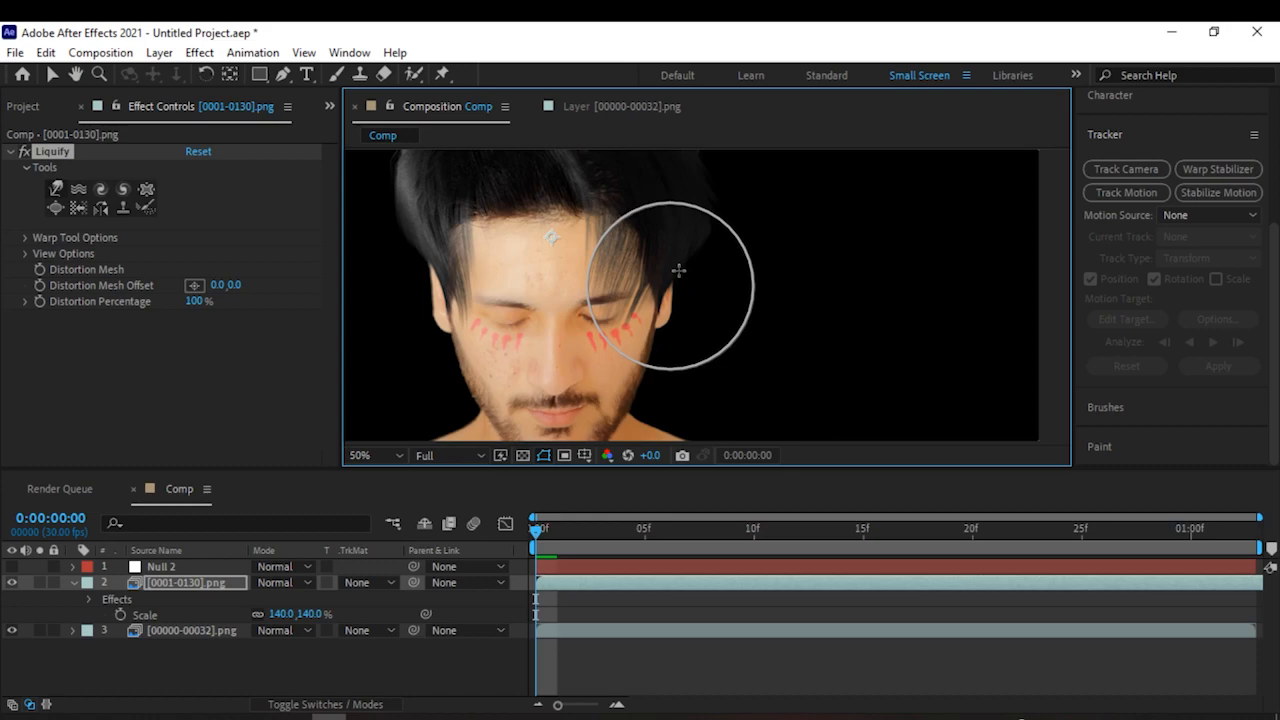
click(375, 455)
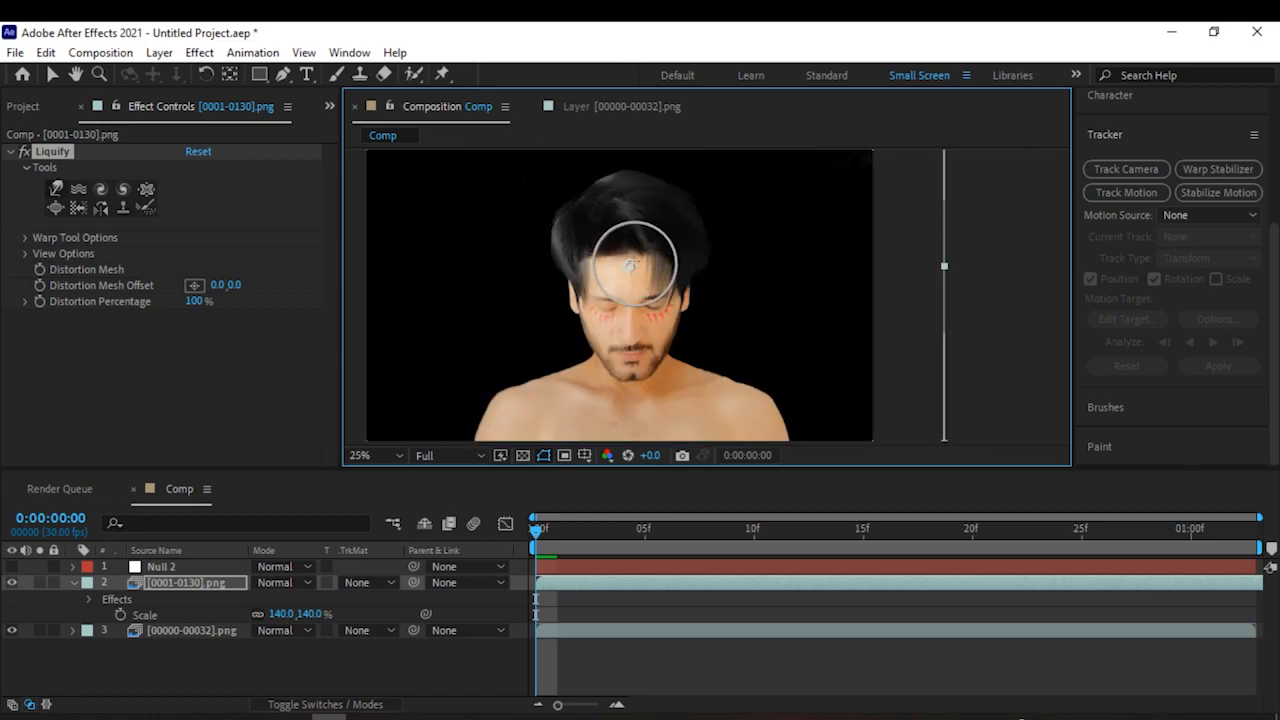
drag(627, 265, 645, 258)
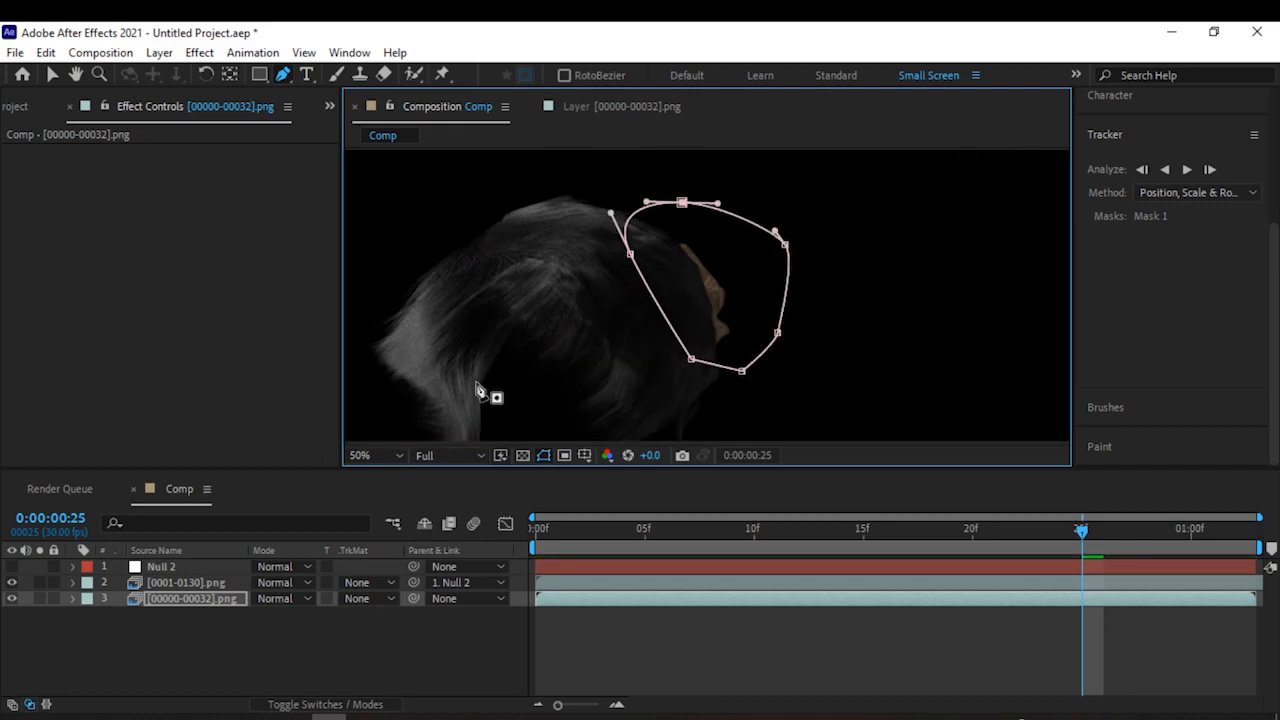
- Expand Mask 1 on the head footage and set its mode to Subtract
click(73, 598)
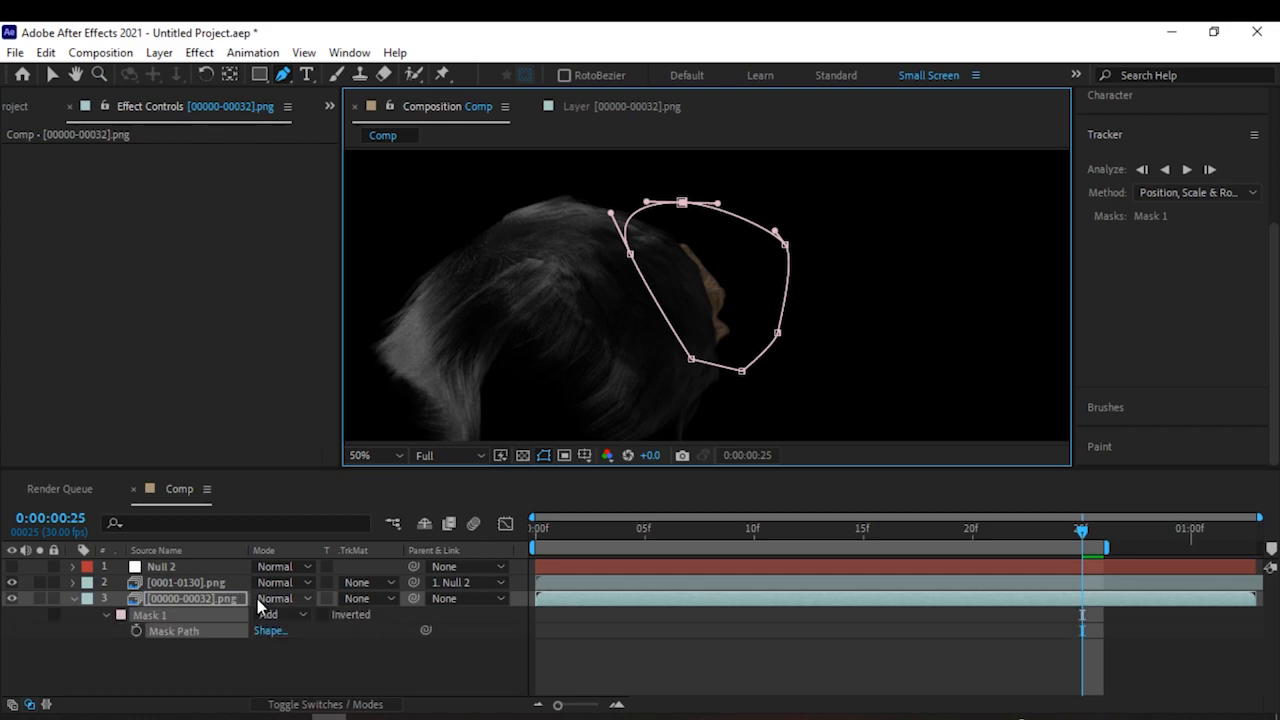
click(282, 614)
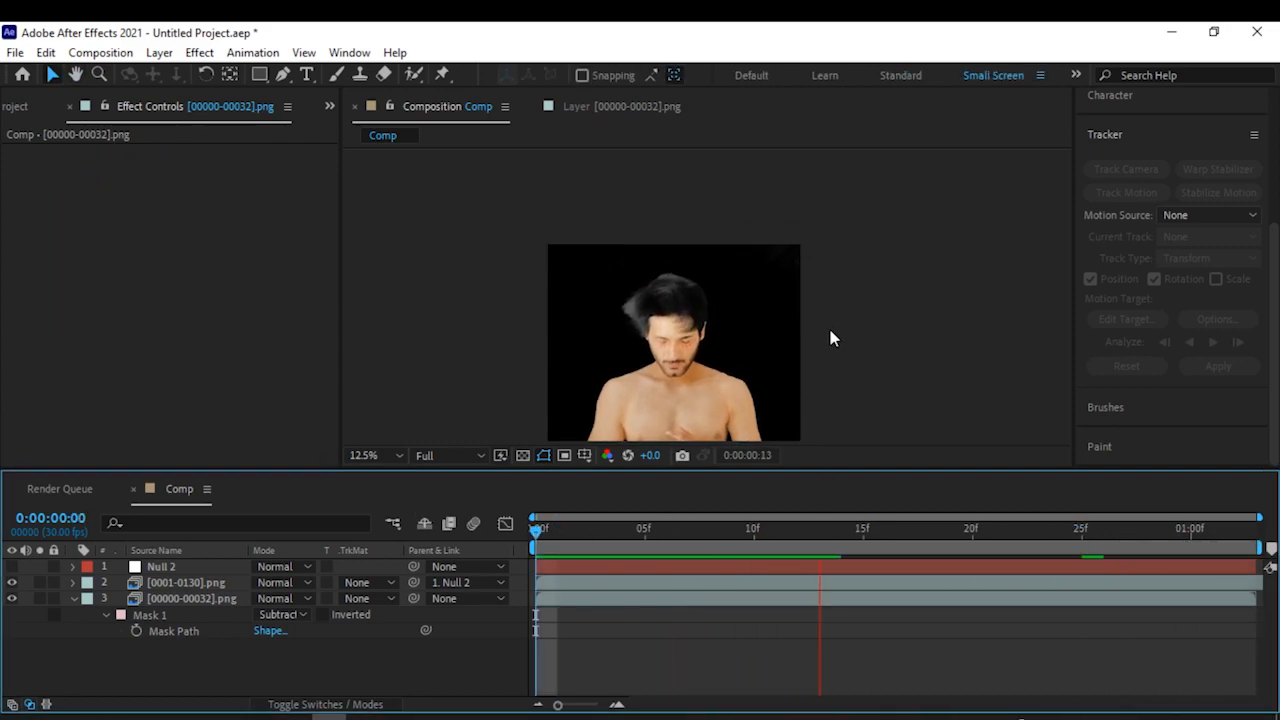
click(556, 528)
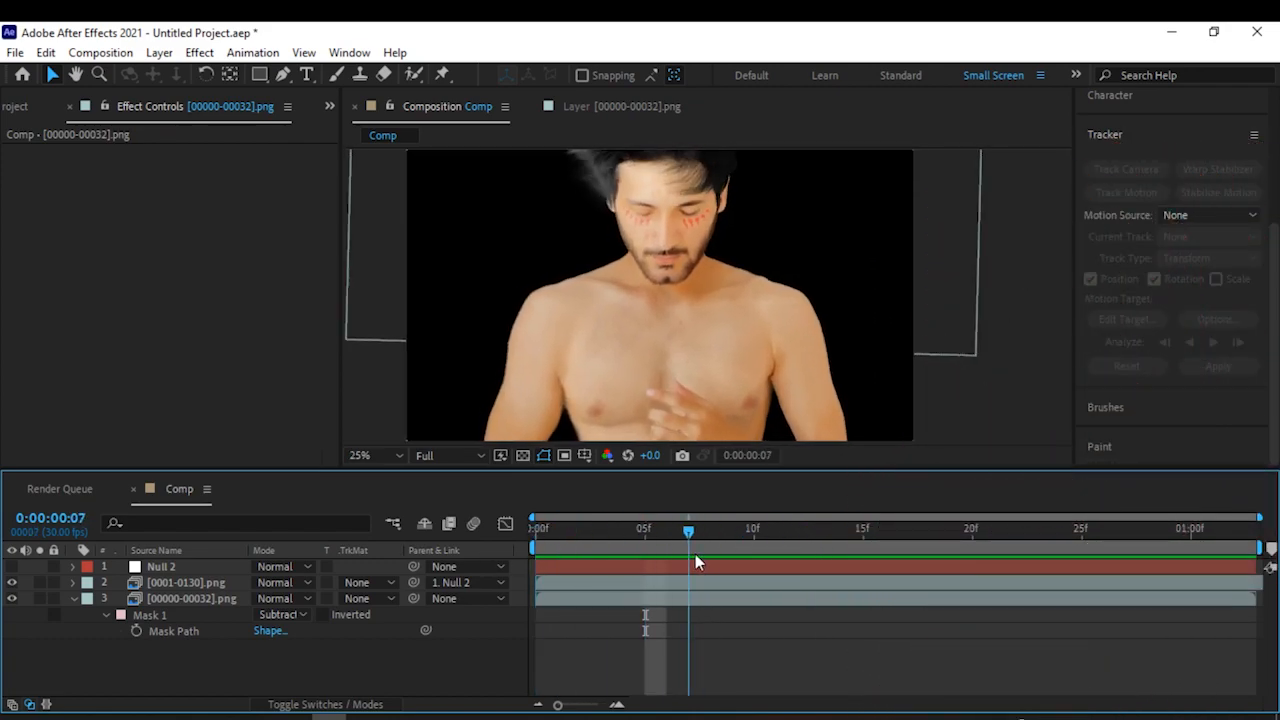
click(709, 528)
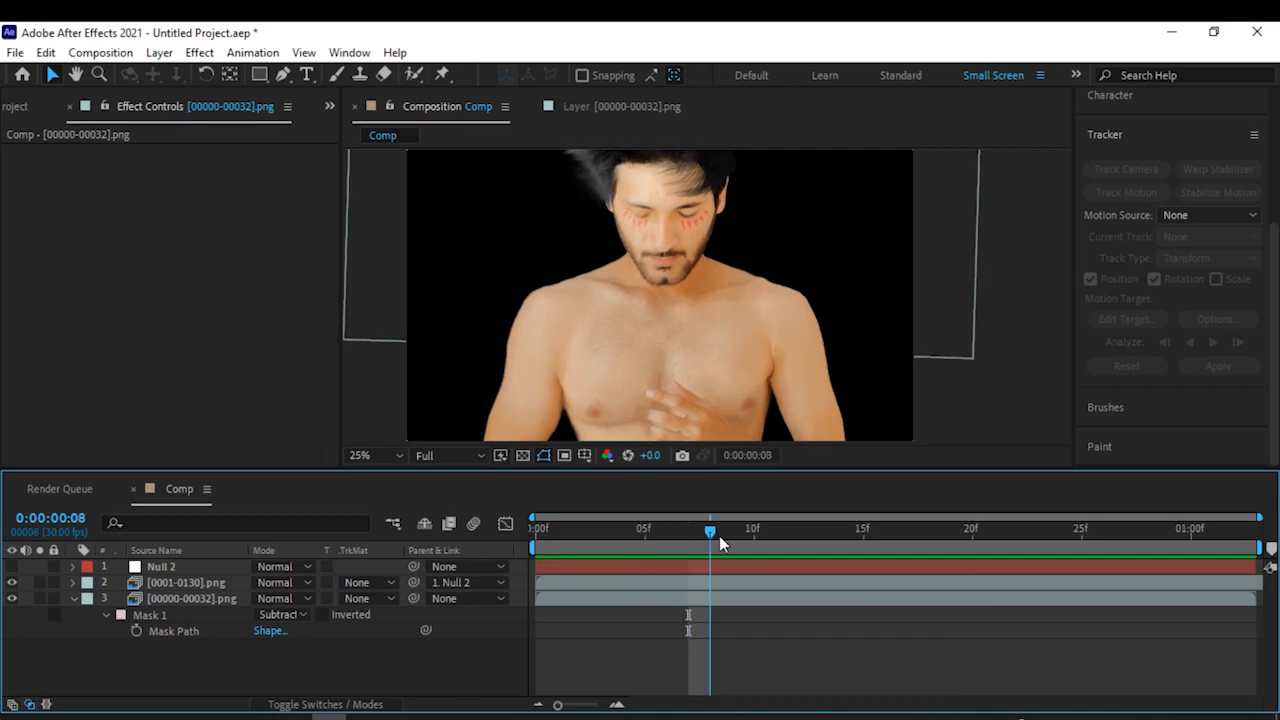
drag(710, 530, 667, 530)
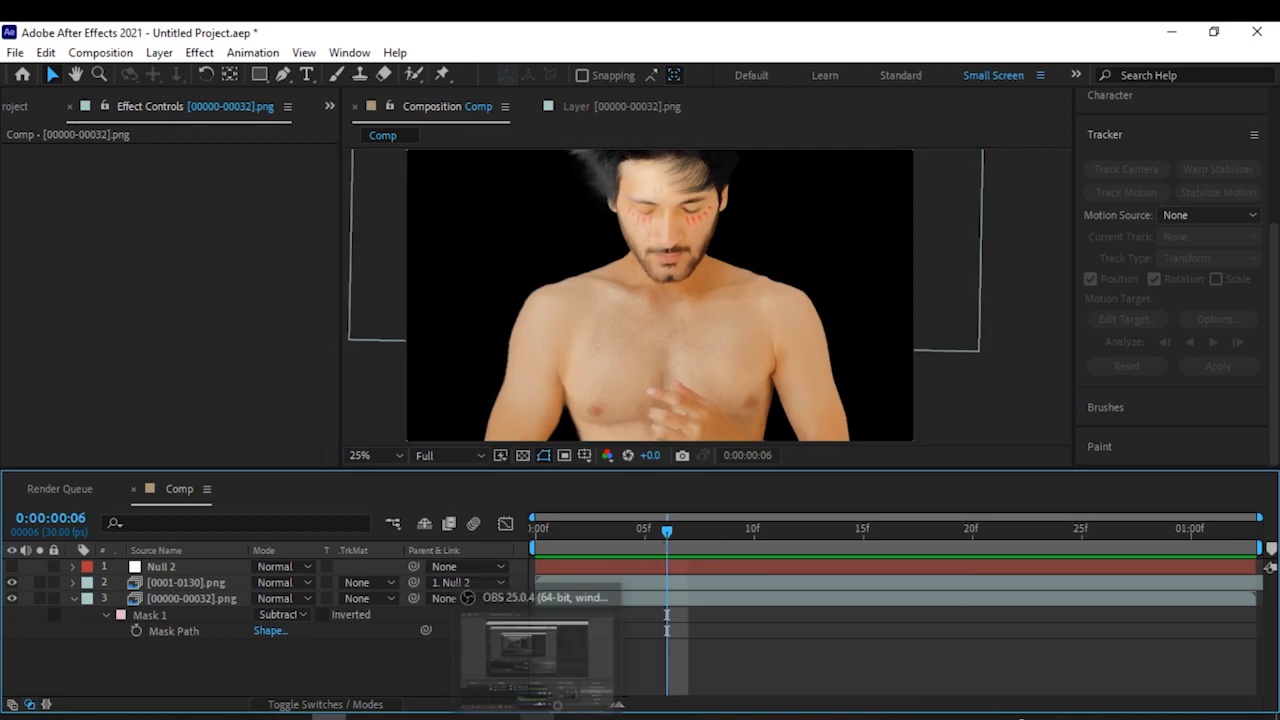